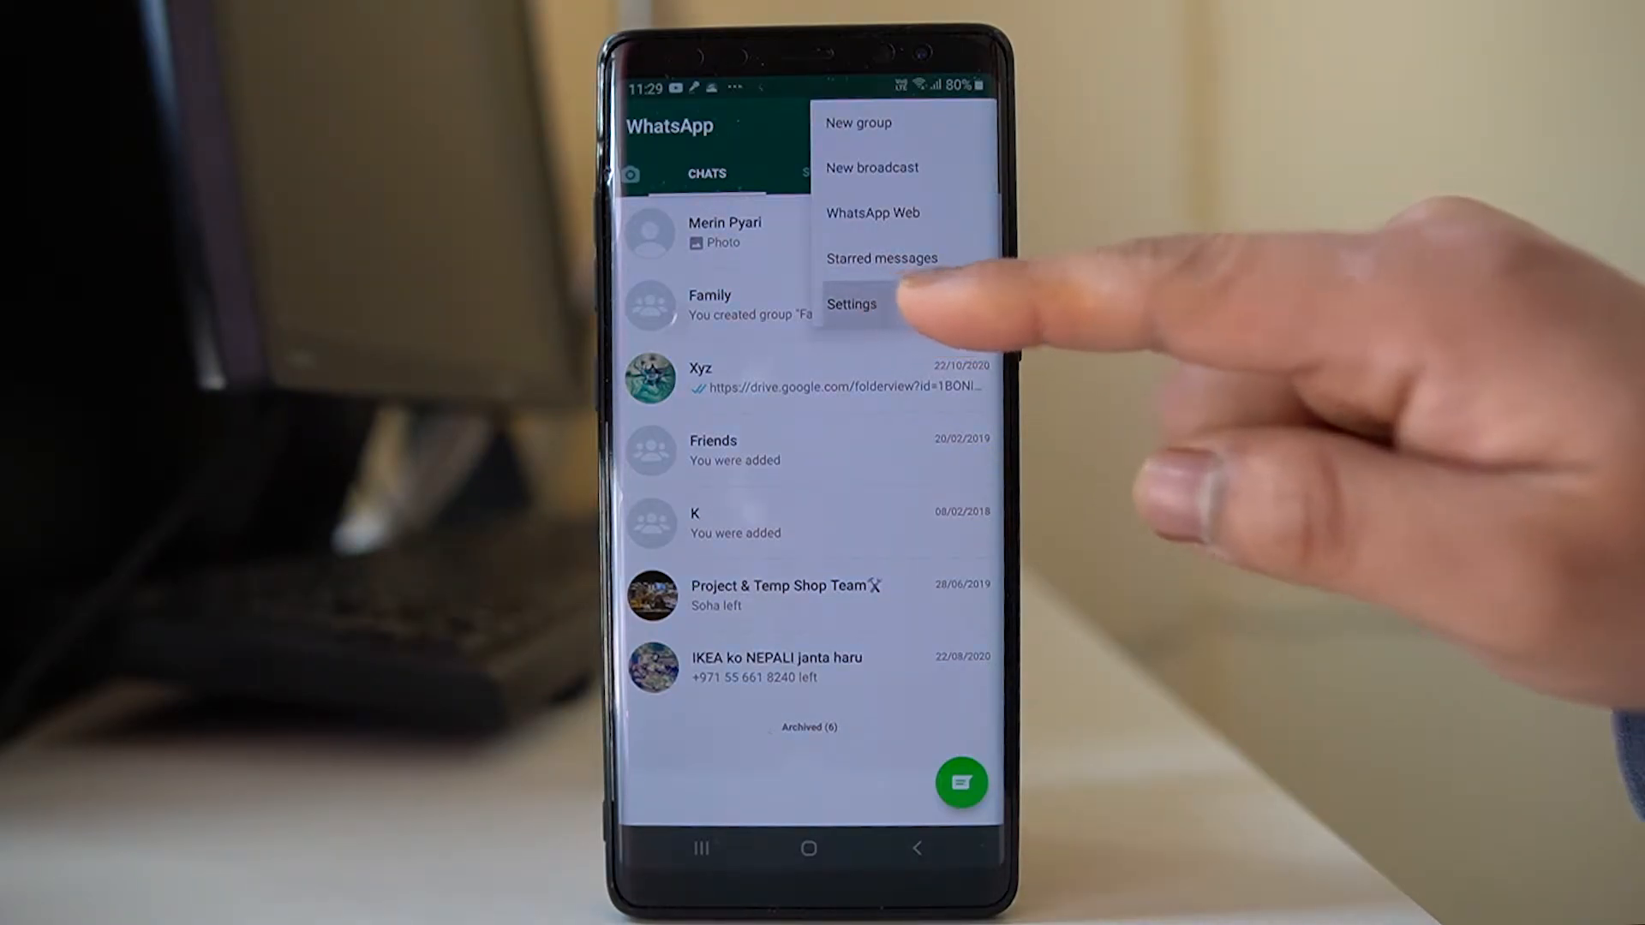
# Reach the Chat backup settings showing the last Google Drive backup at 11:20 am, 169 MB.
pyautogui.click(851, 303)
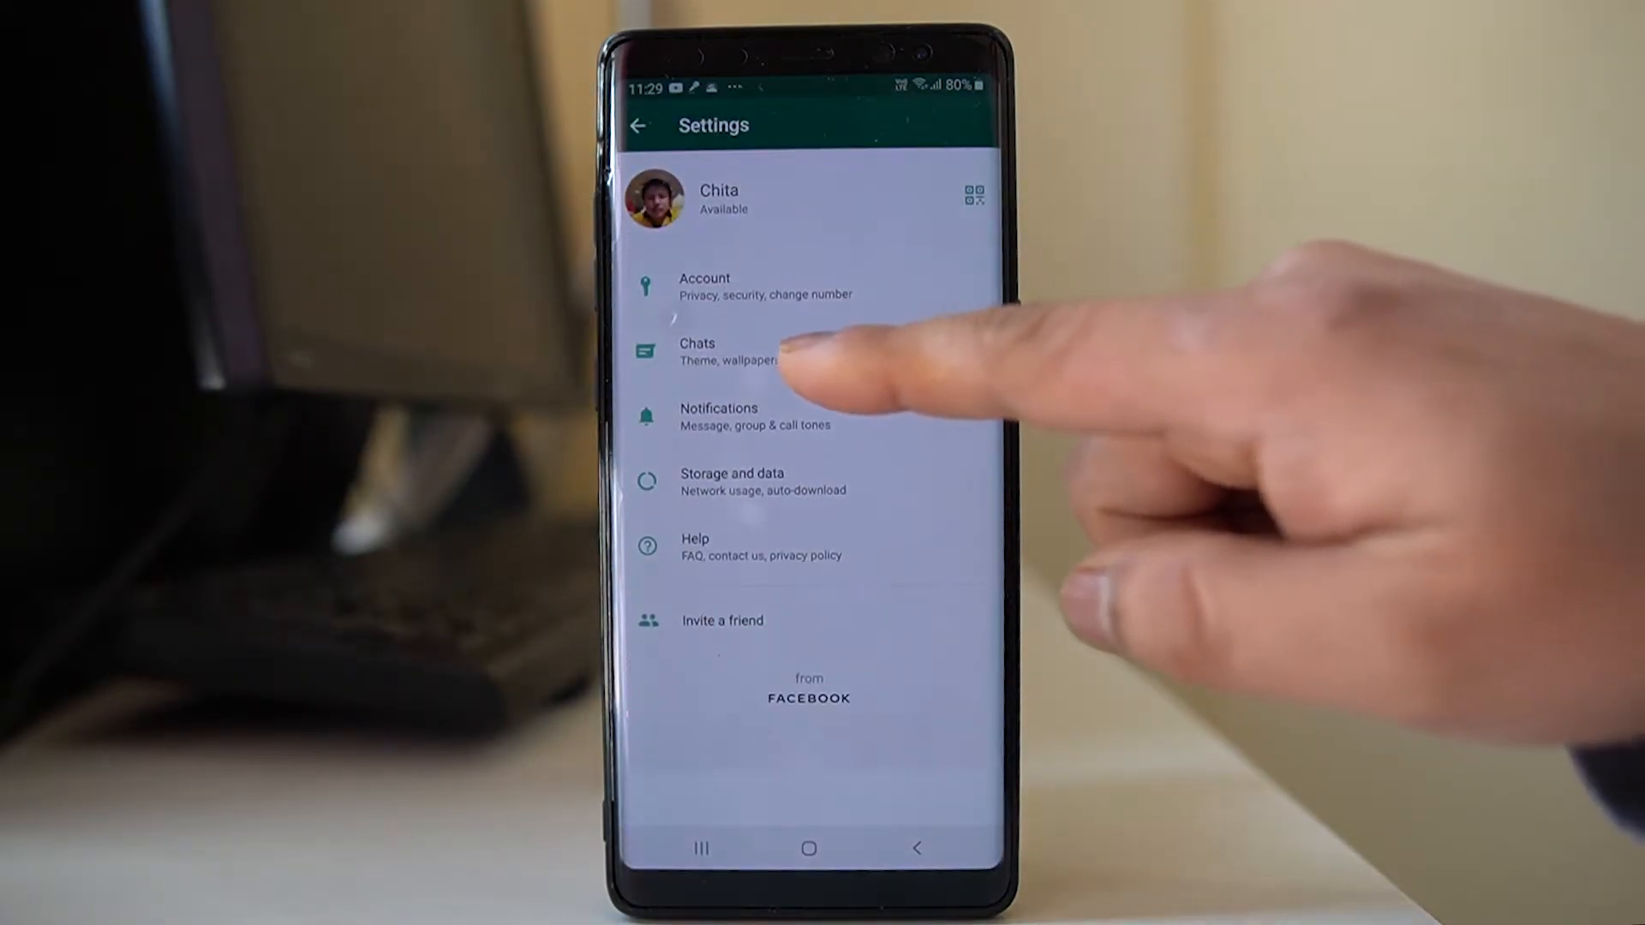
pyautogui.click(697, 351)
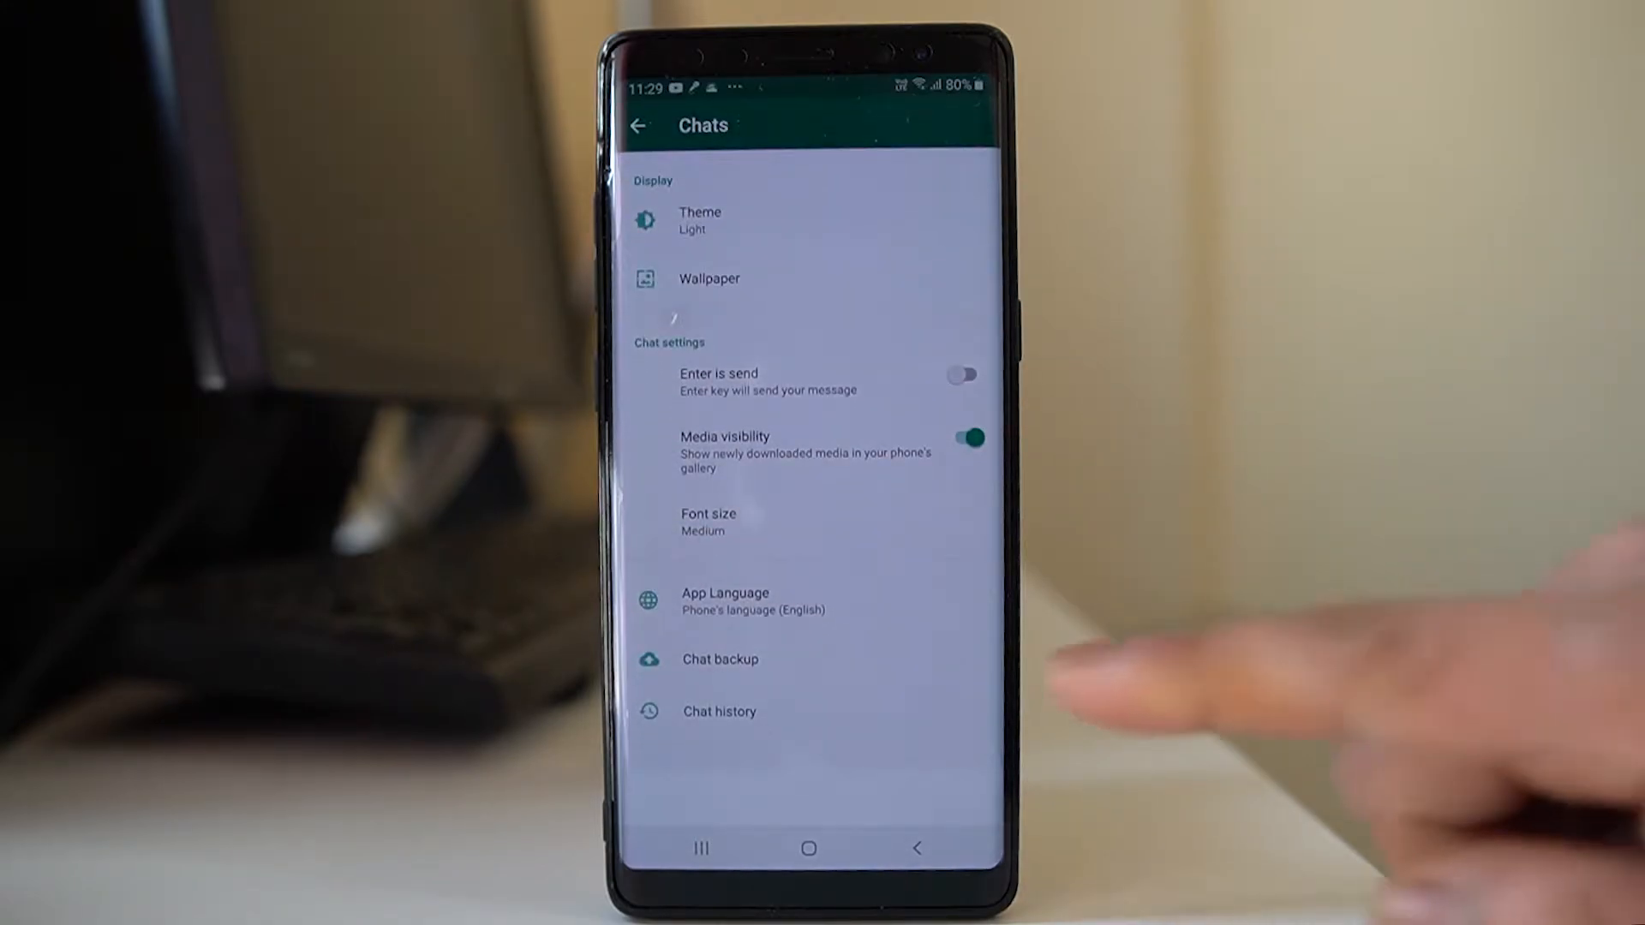
pyautogui.click(720, 658)
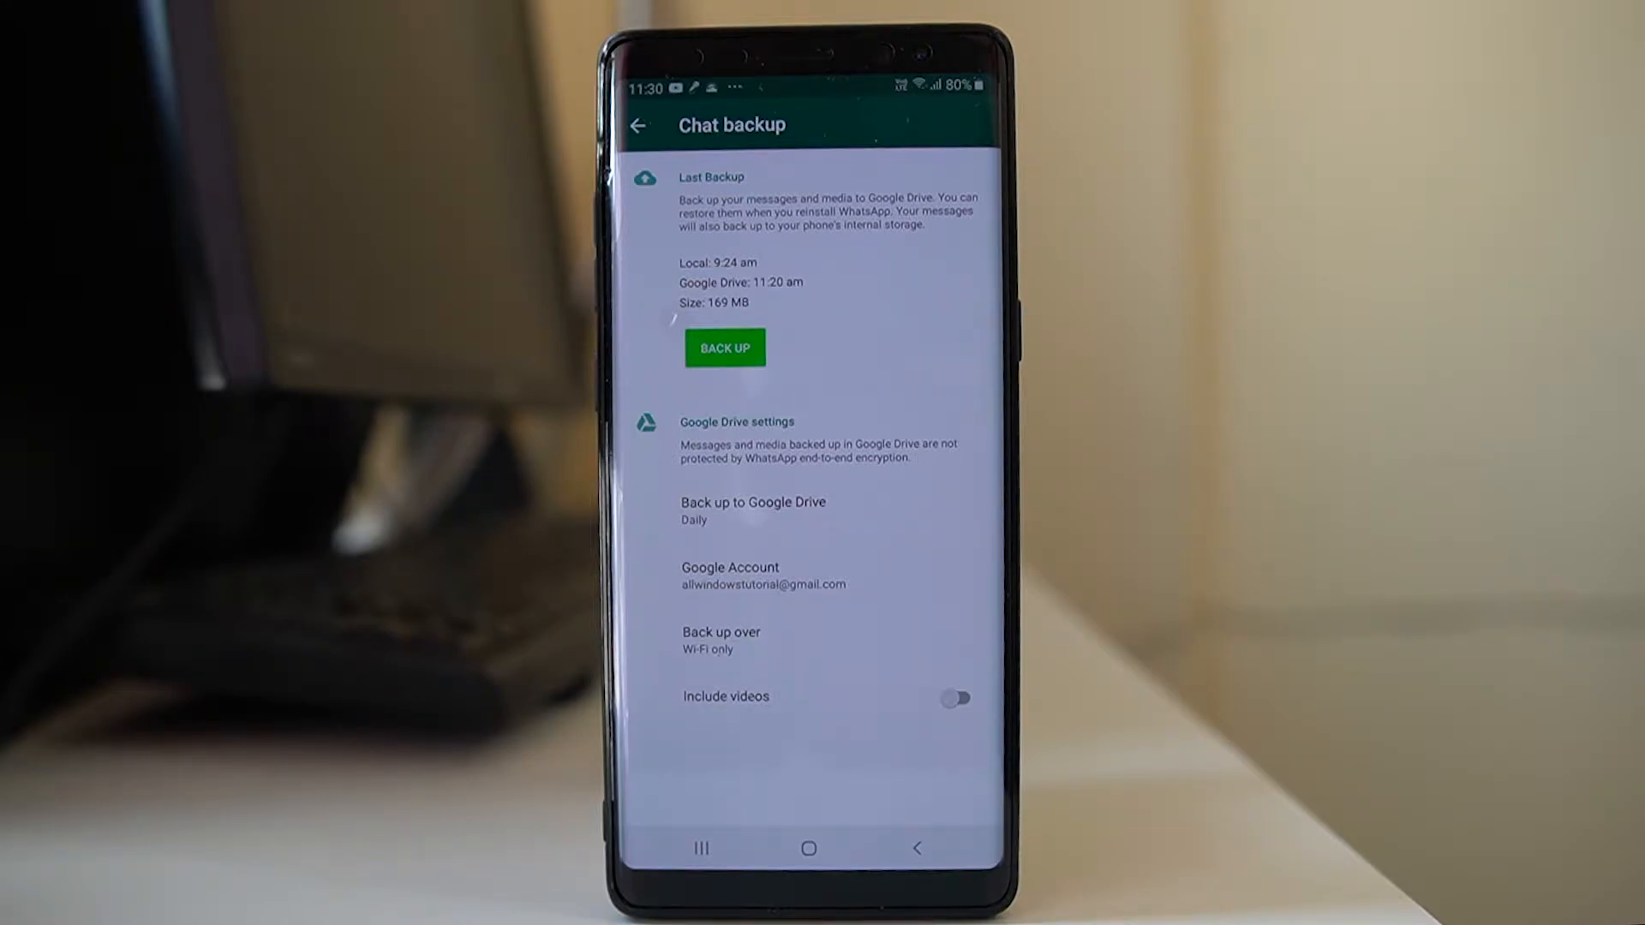
pyautogui.moveTo(1311, 629)
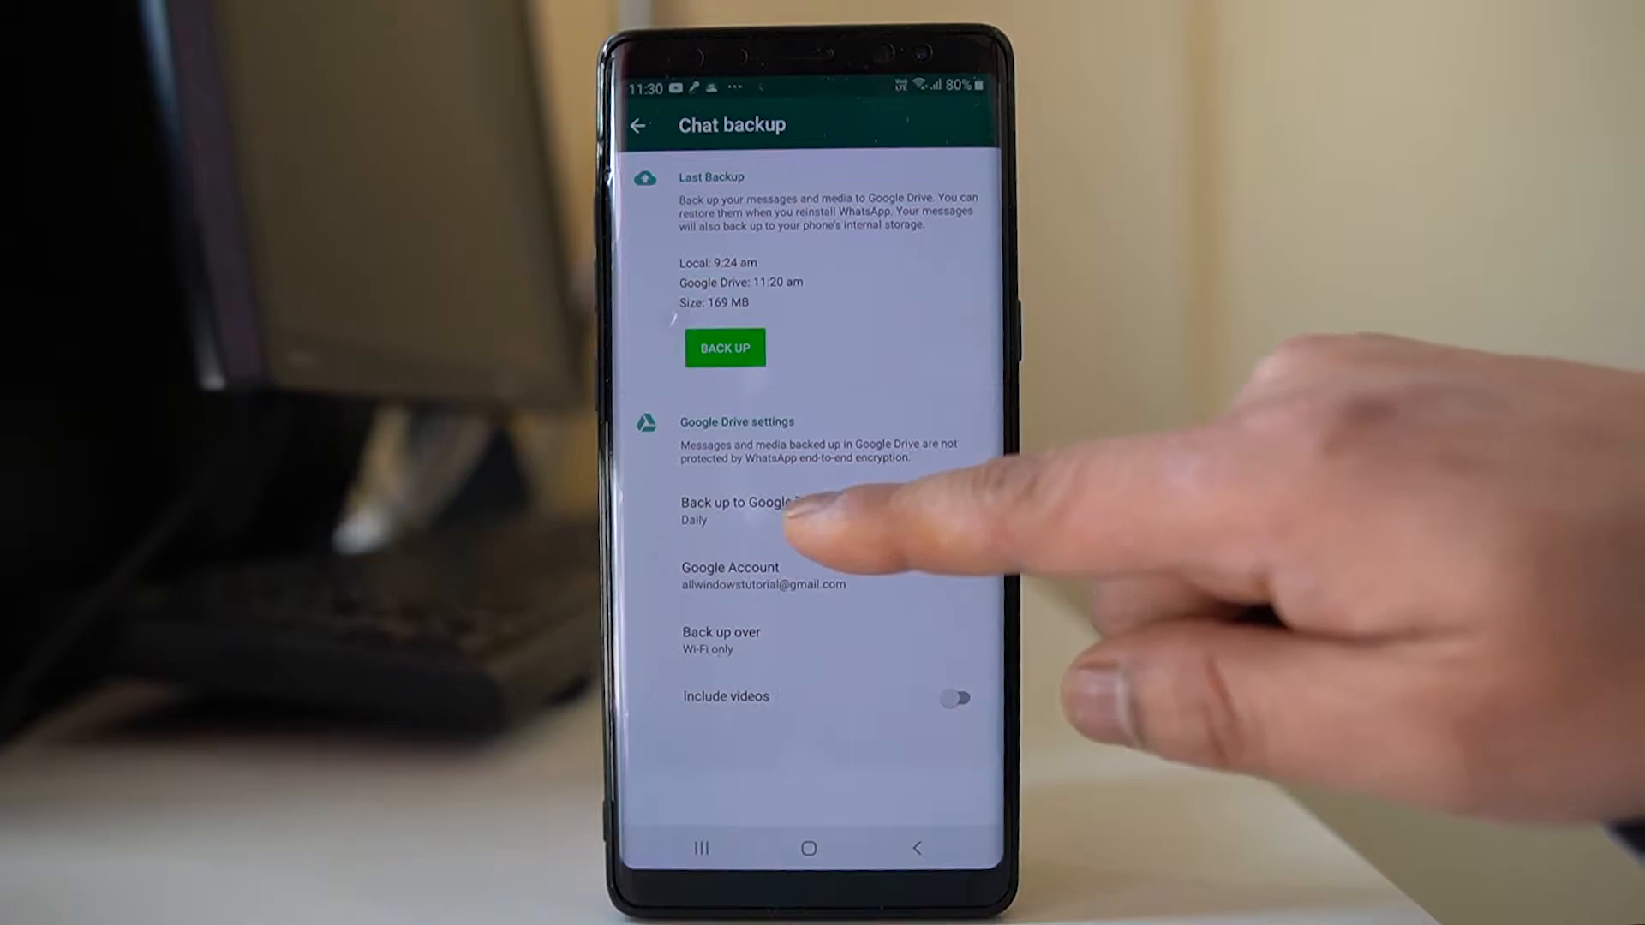
pyautogui.click(745, 509)
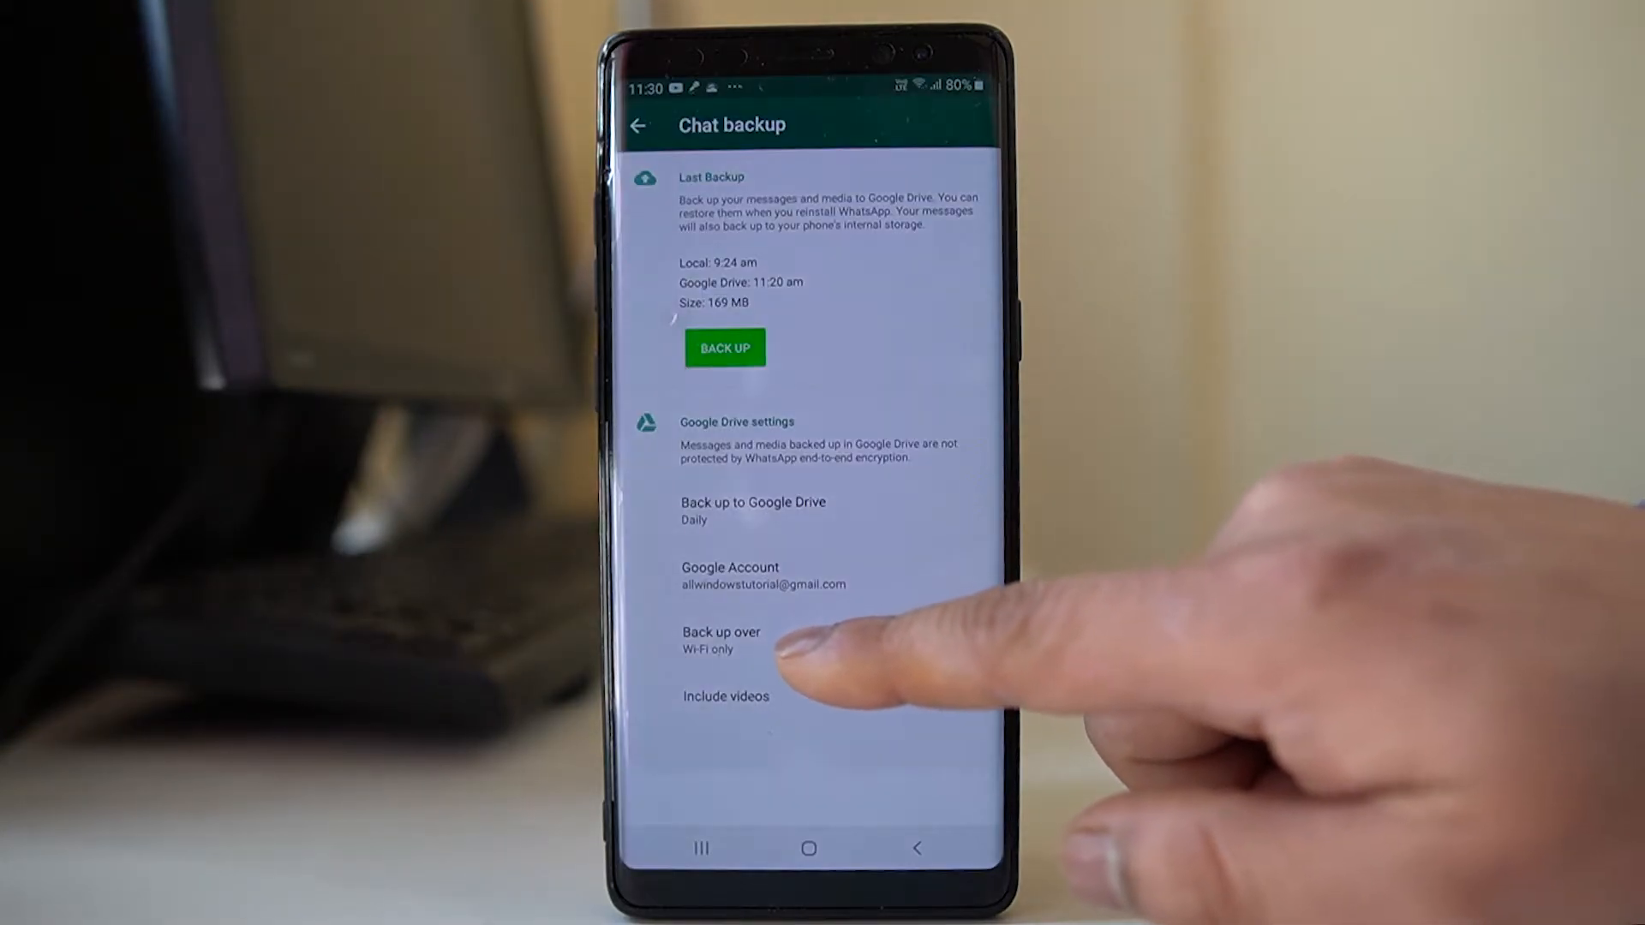
# Keep the 'Back up over' network setting on Wi-Fi only.
pyautogui.click(719, 639)
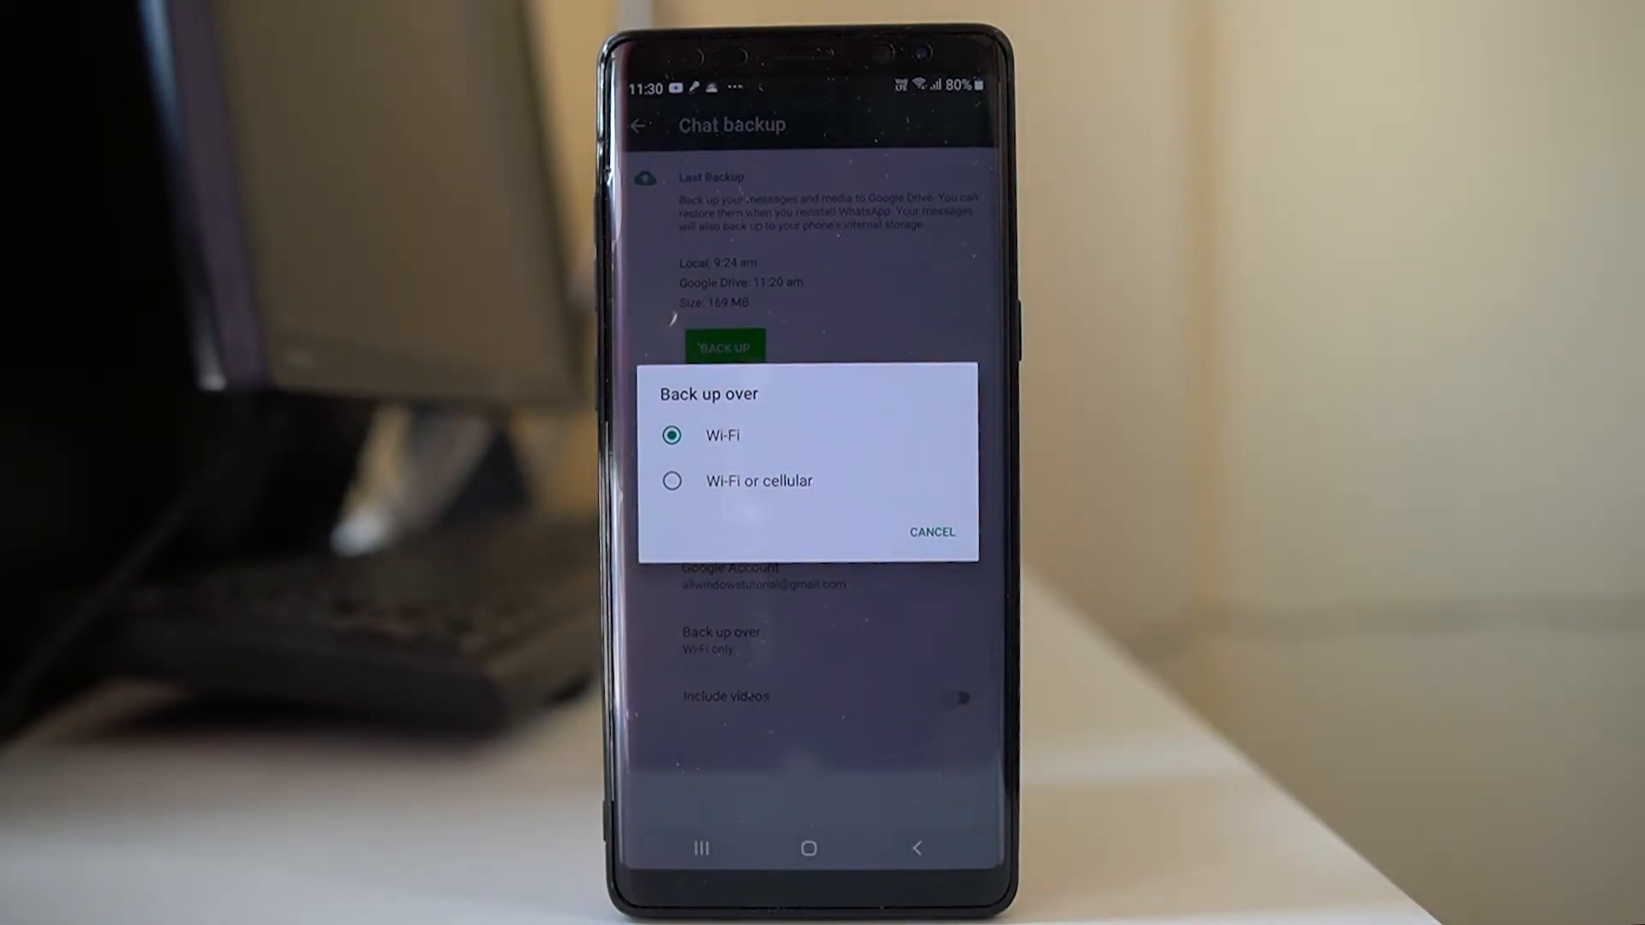
pyautogui.click(932, 531)
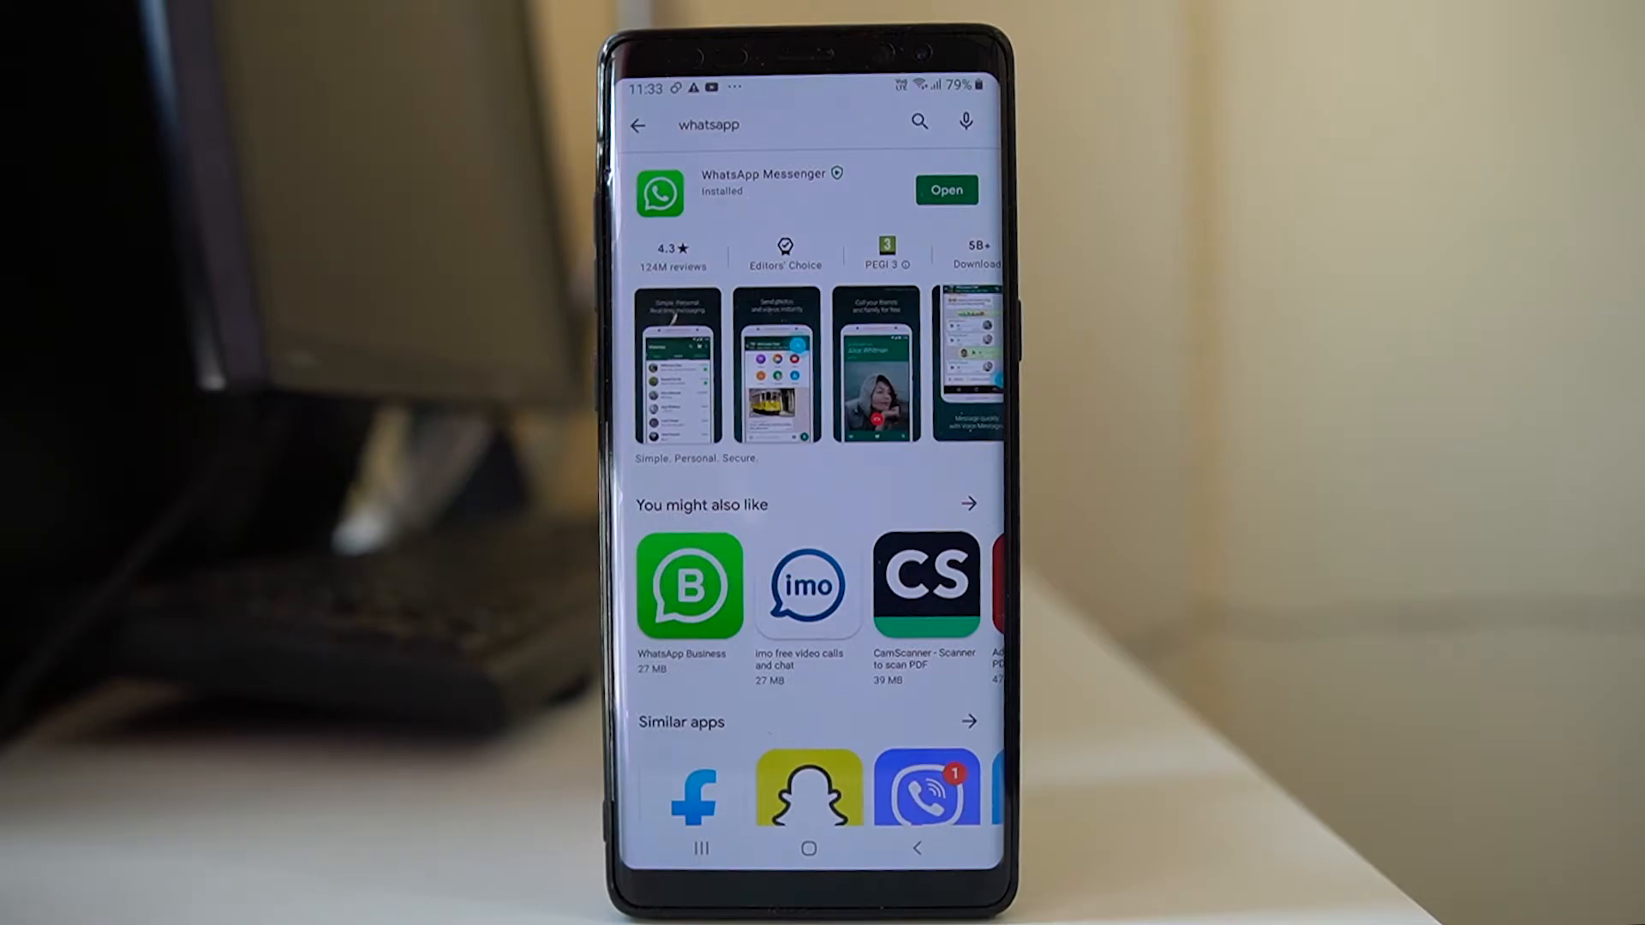
# Launch the installed WhatsApp from the Play Store and agree to its terms to start setup.
pyautogui.click(944, 190)
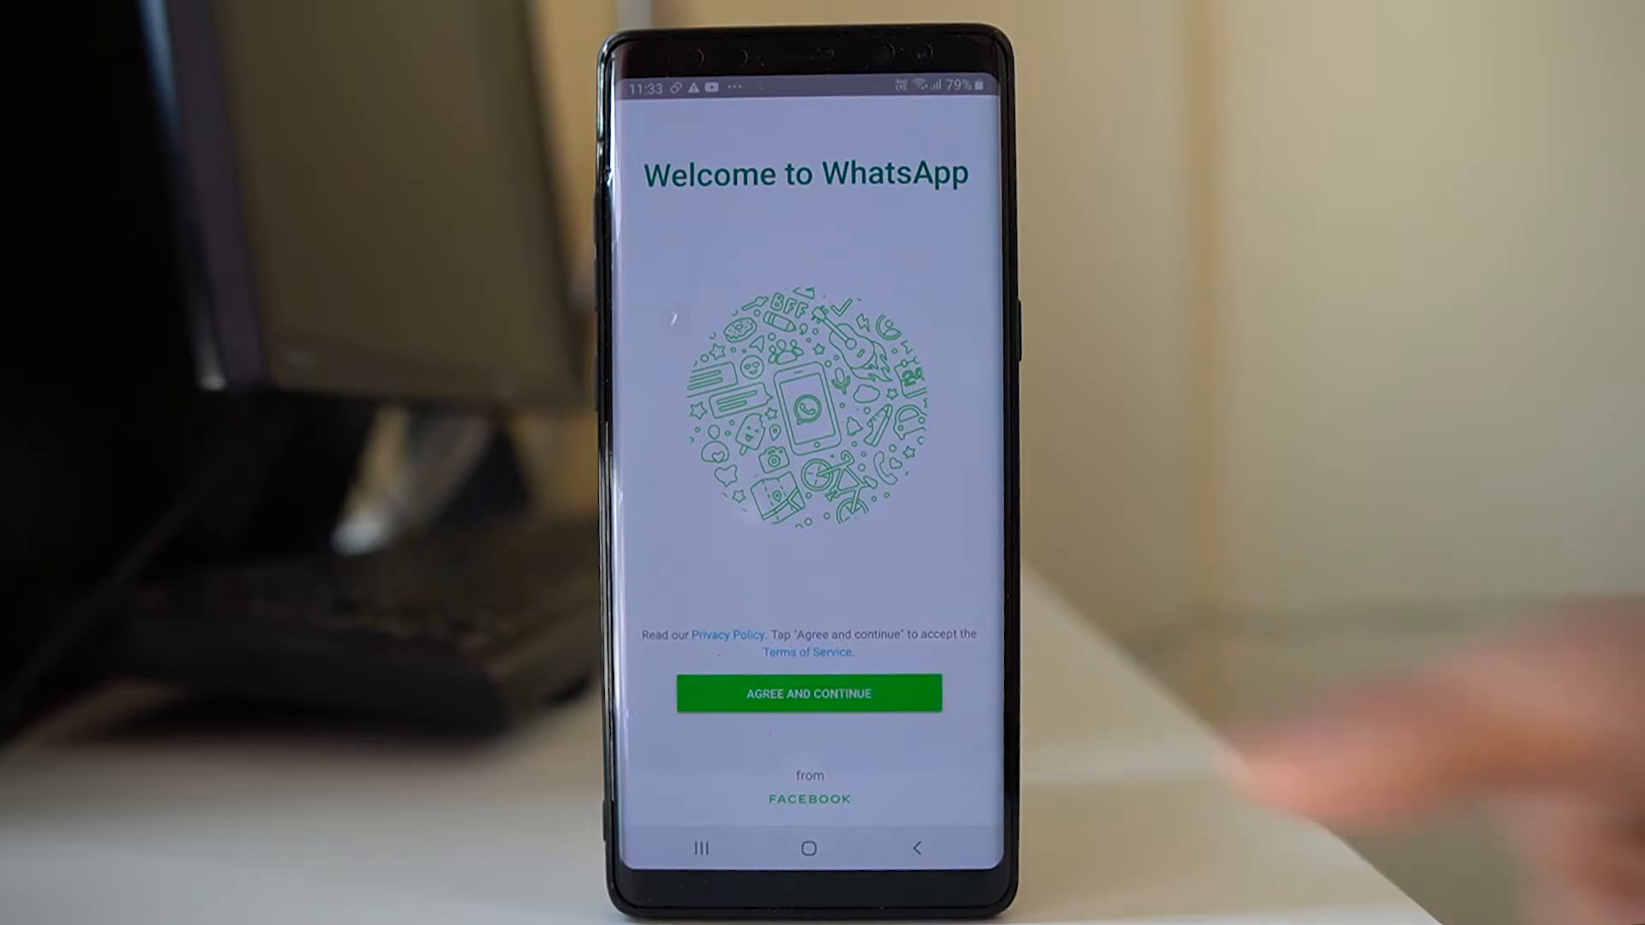
pyautogui.click(807, 693)
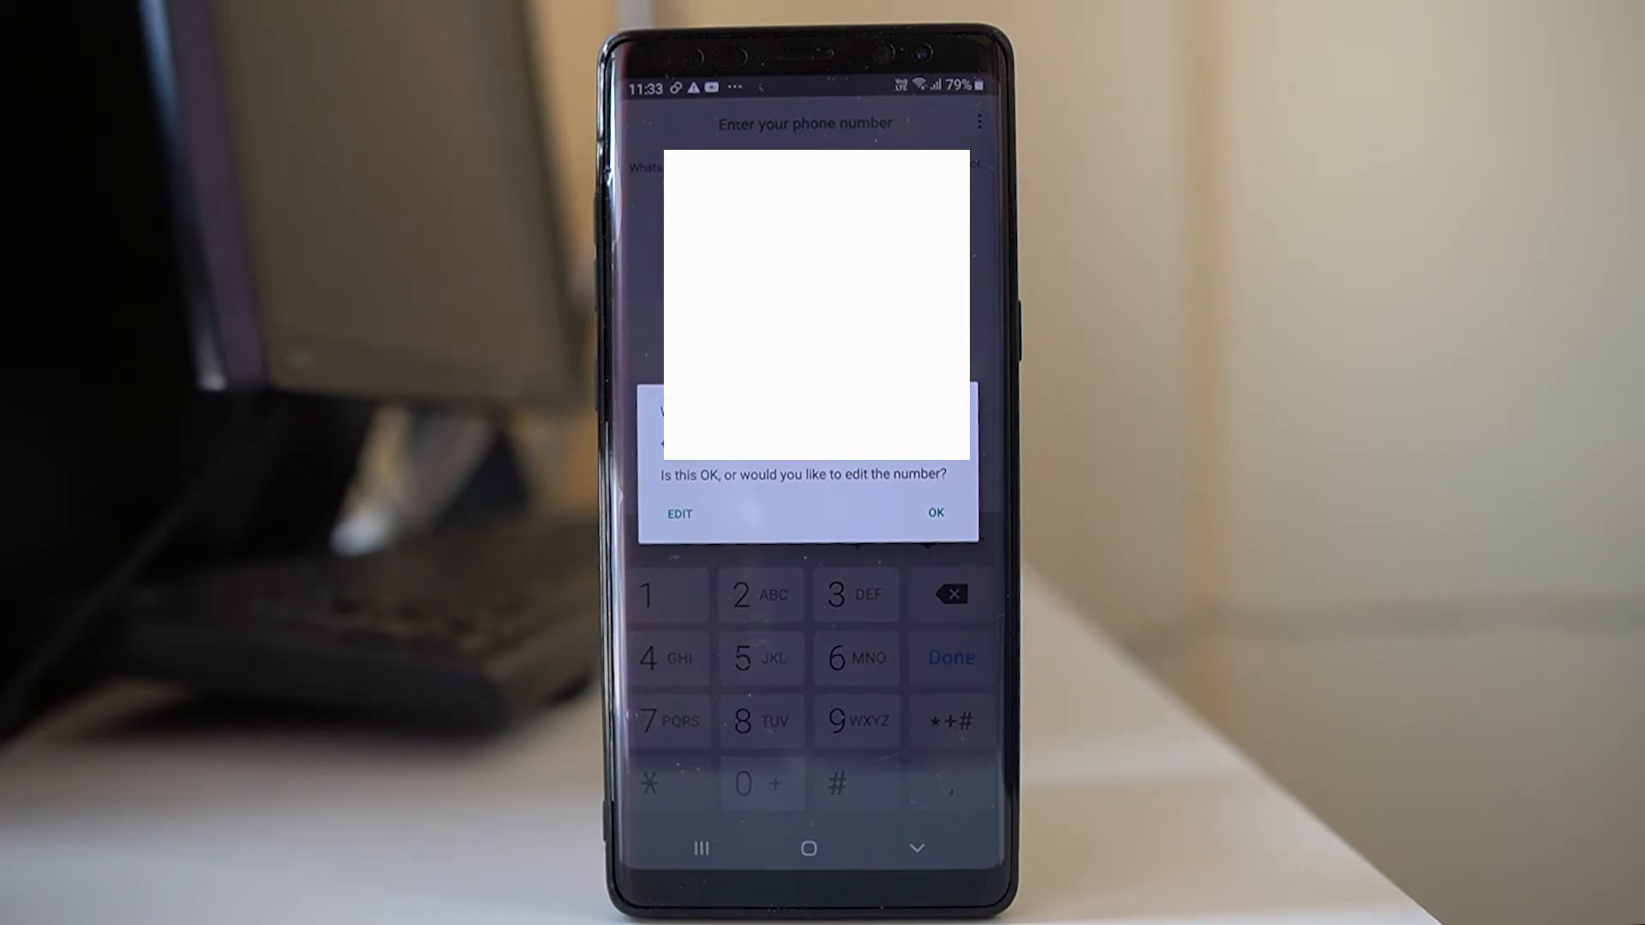
# Confirm and verify the phone number so the 169 MB backup from today is found.
pyautogui.click(934, 512)
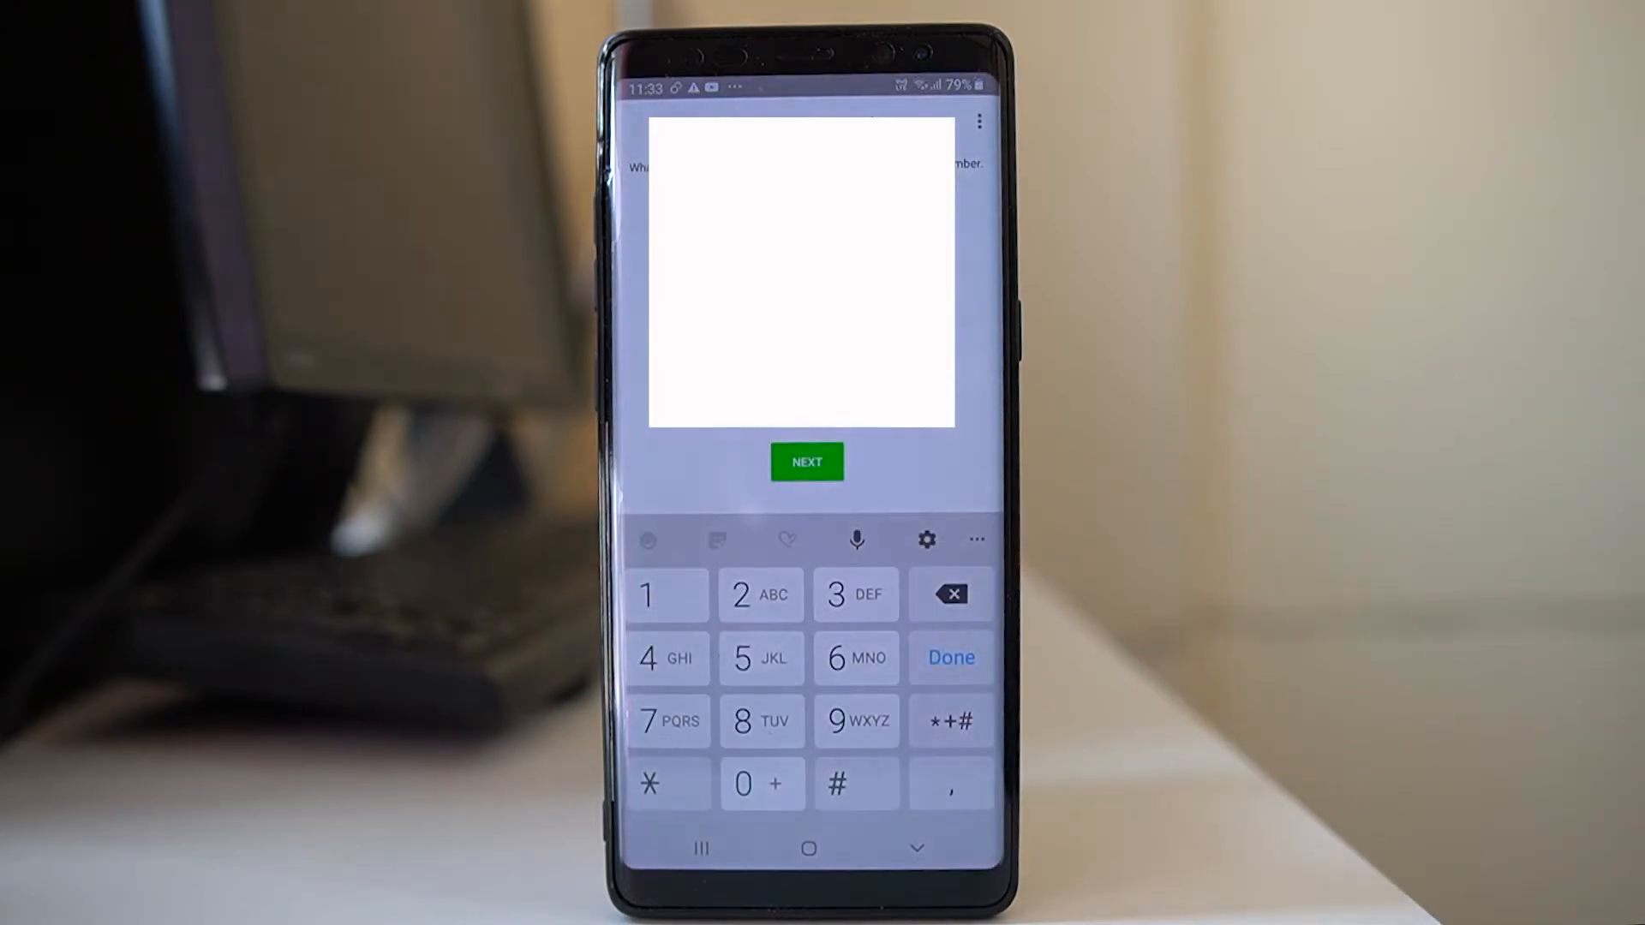
pyautogui.click(806, 461)
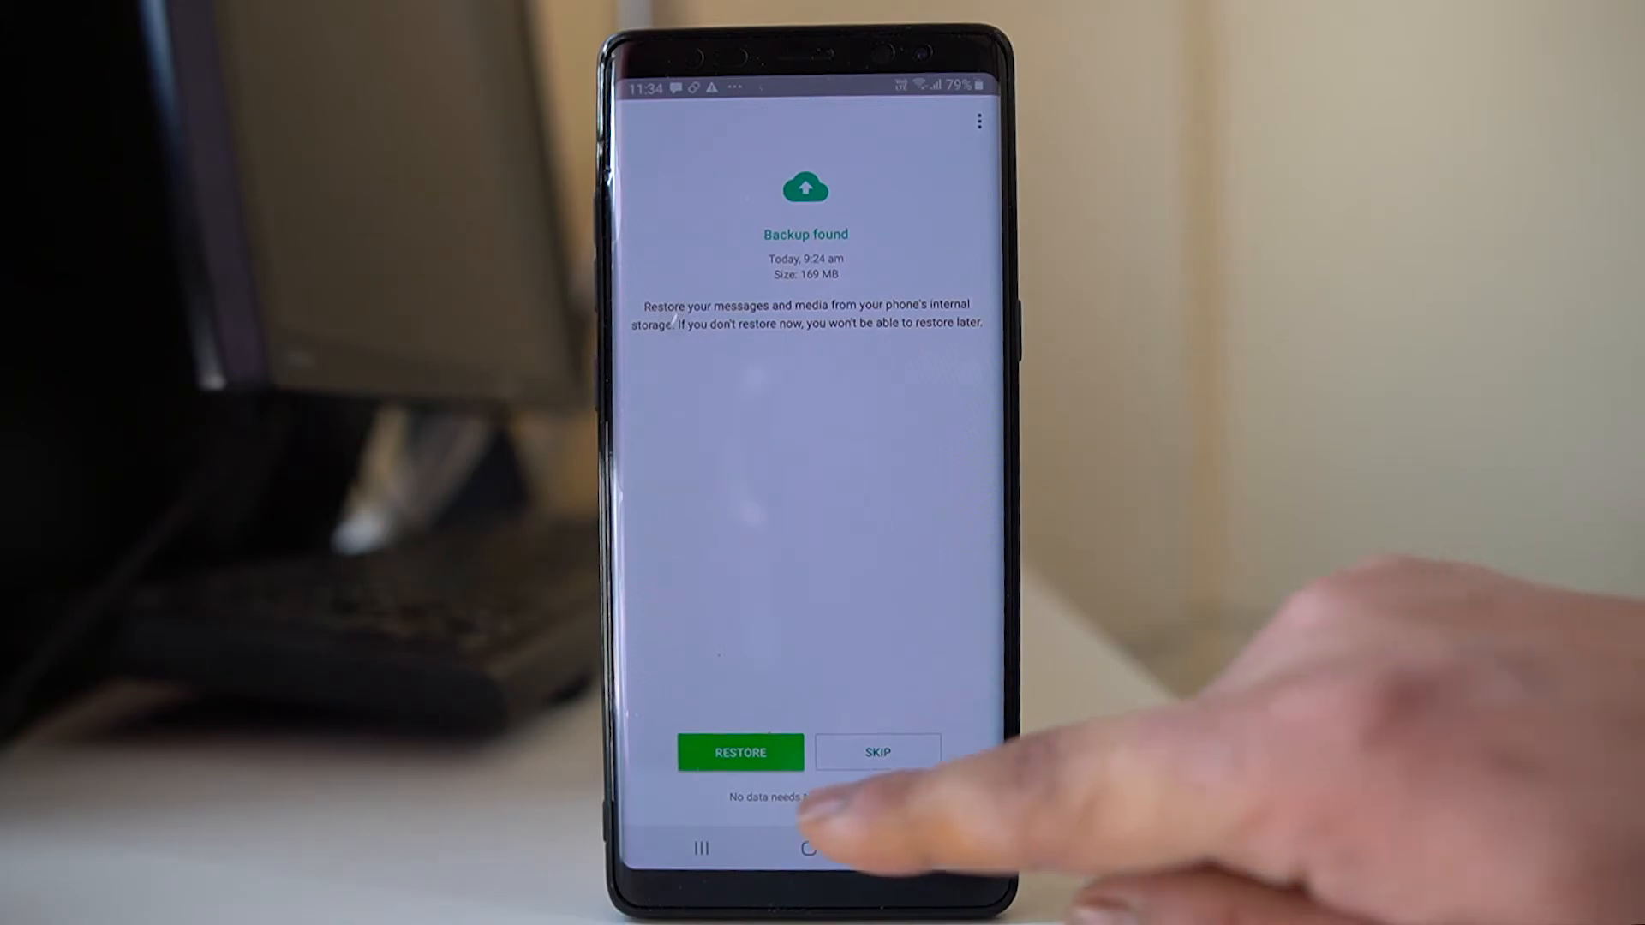
# Restore the messages from the found backup and enter 'xz' as the profile name.
pyautogui.click(741, 752)
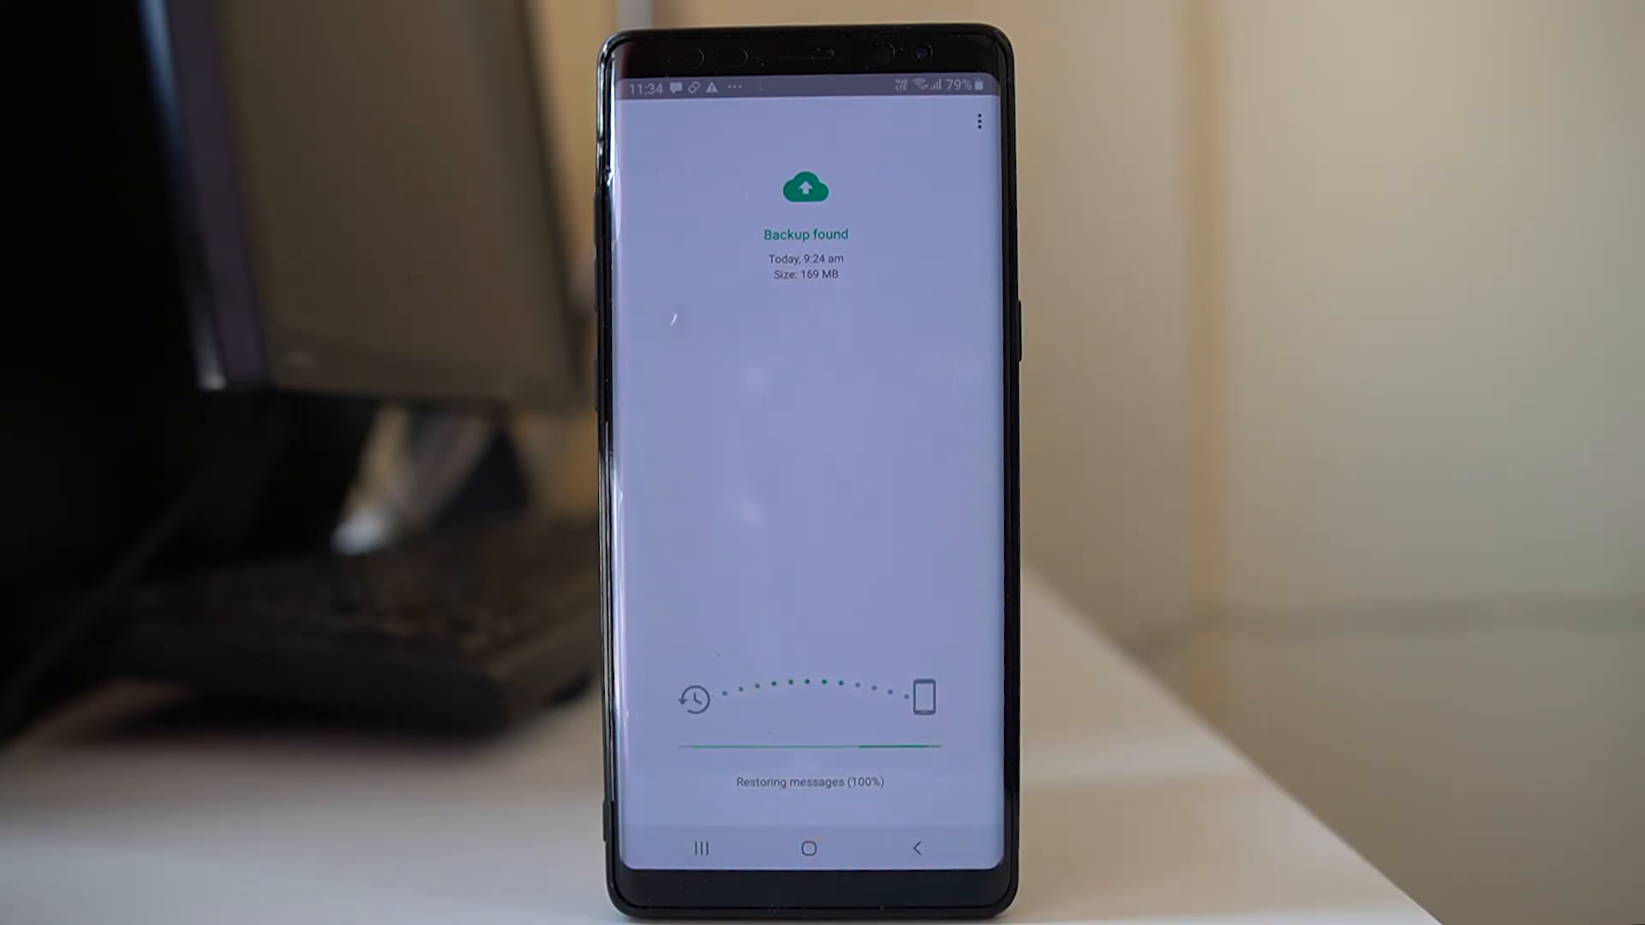
pyautogui.click(804, 752)
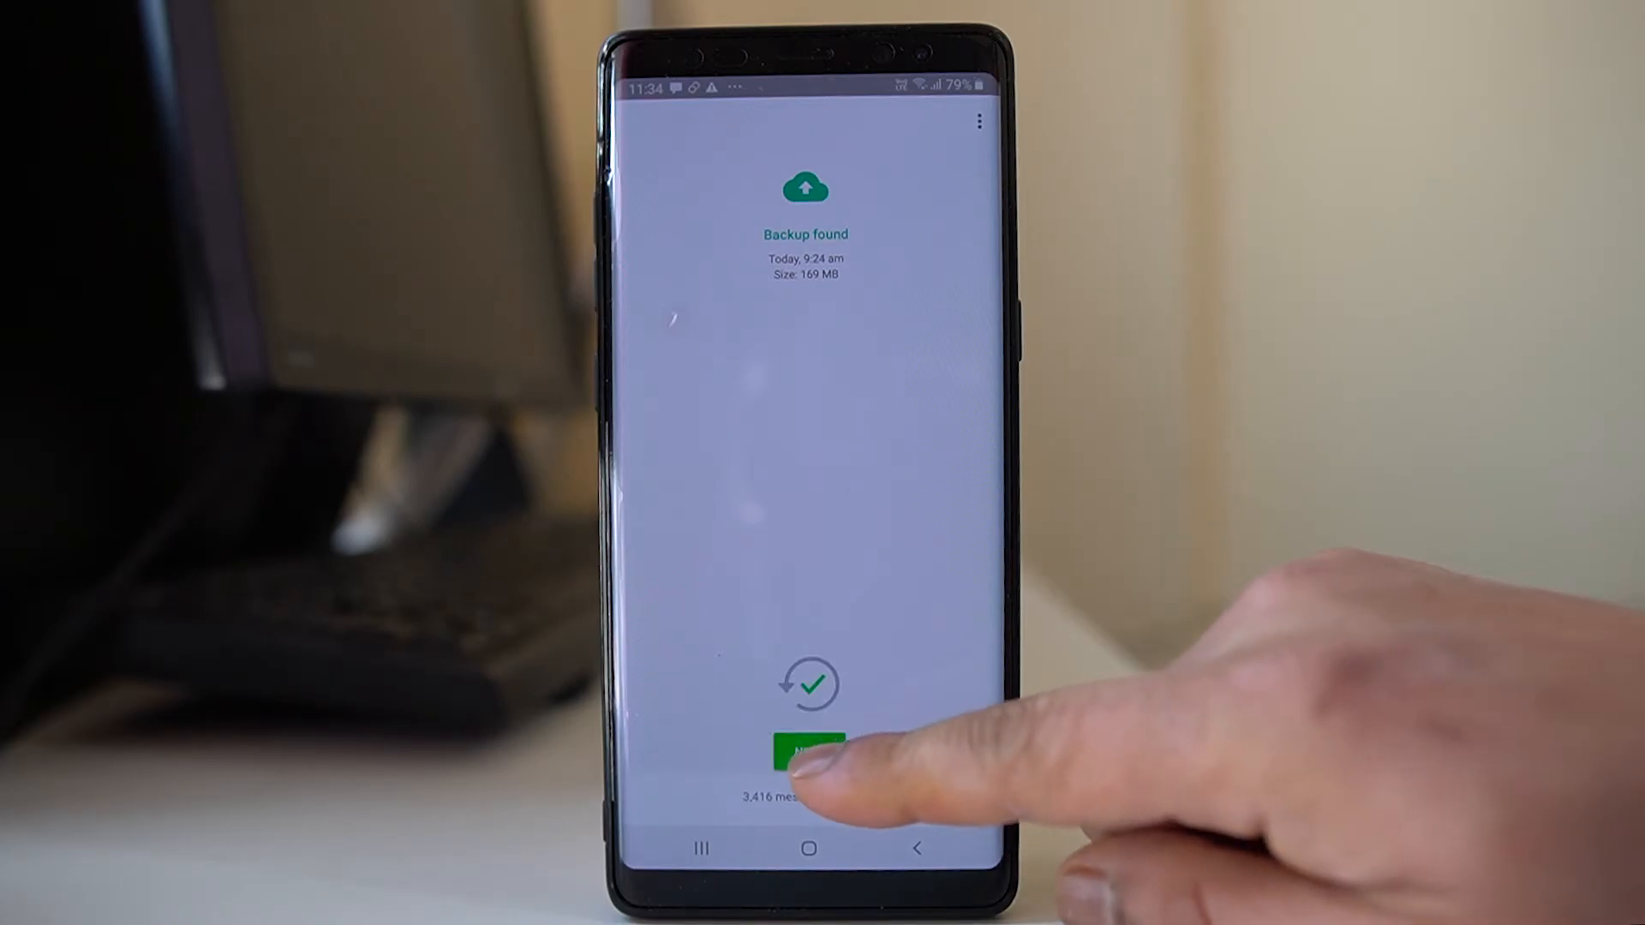
pyautogui.click(807, 754)
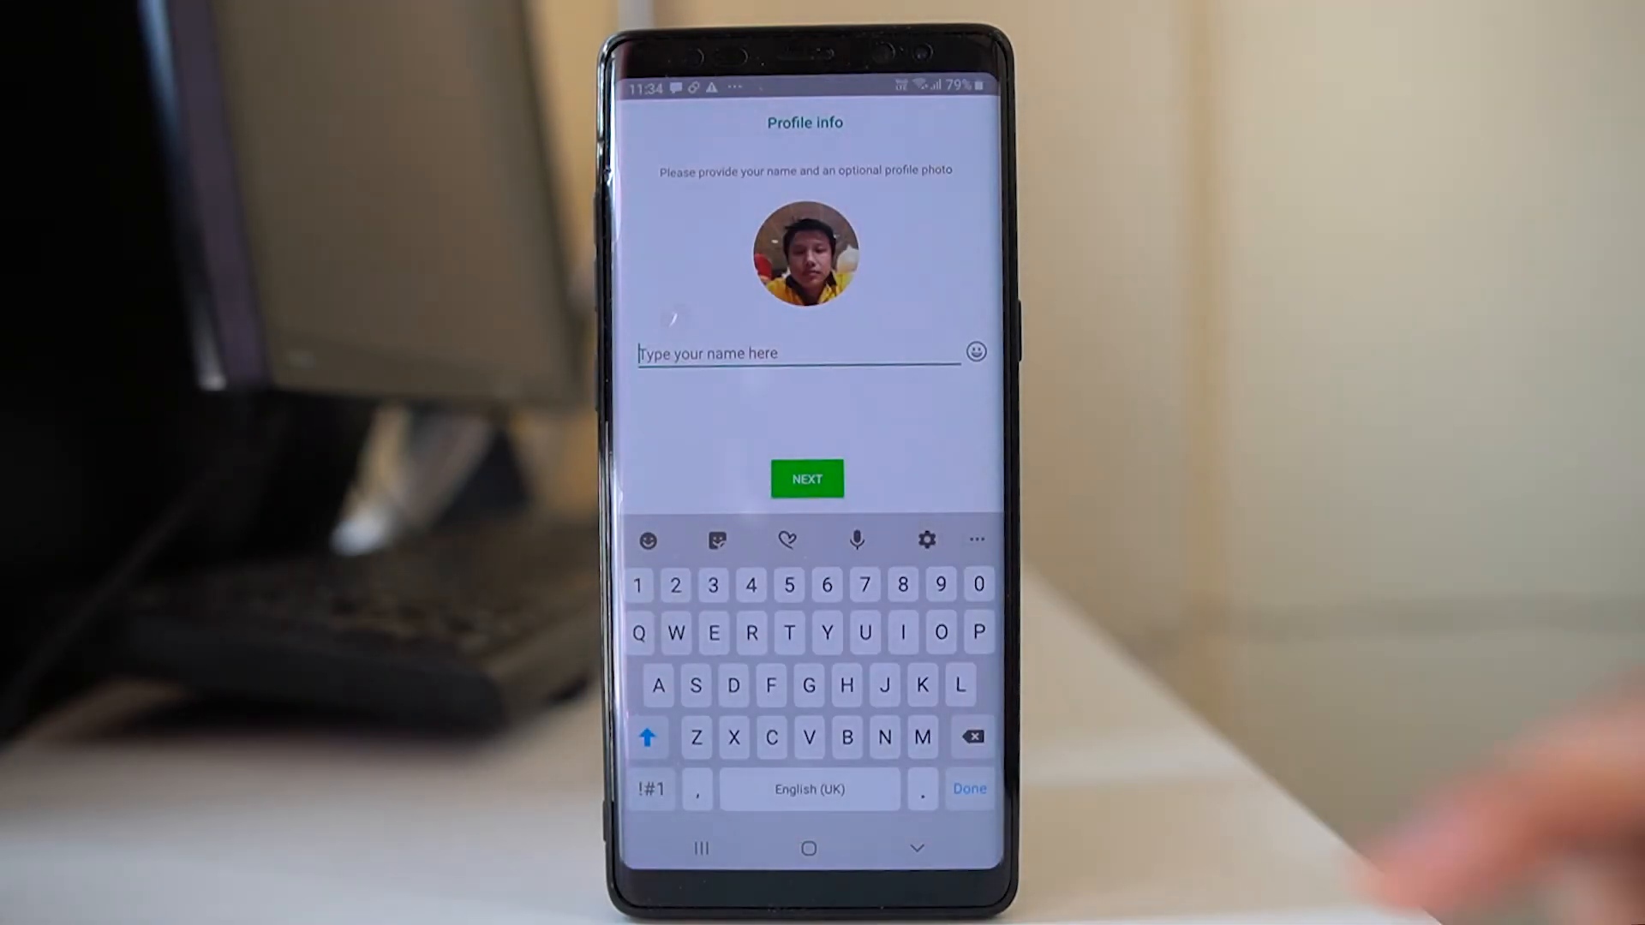
pyautogui.write('x')
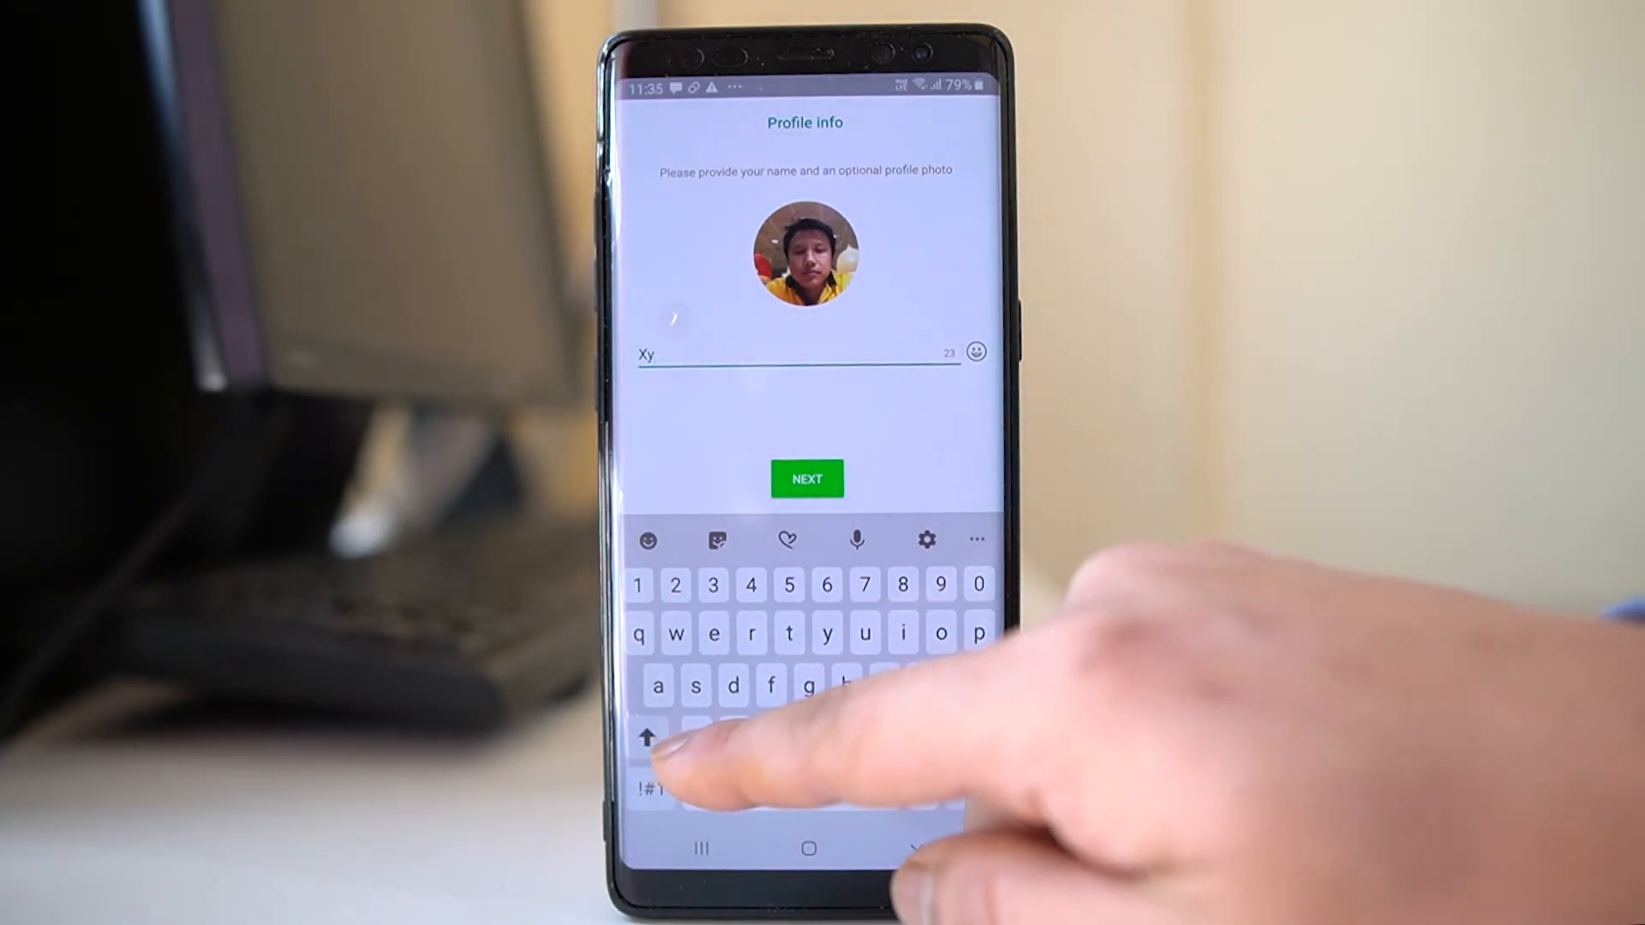
pyautogui.write('z')
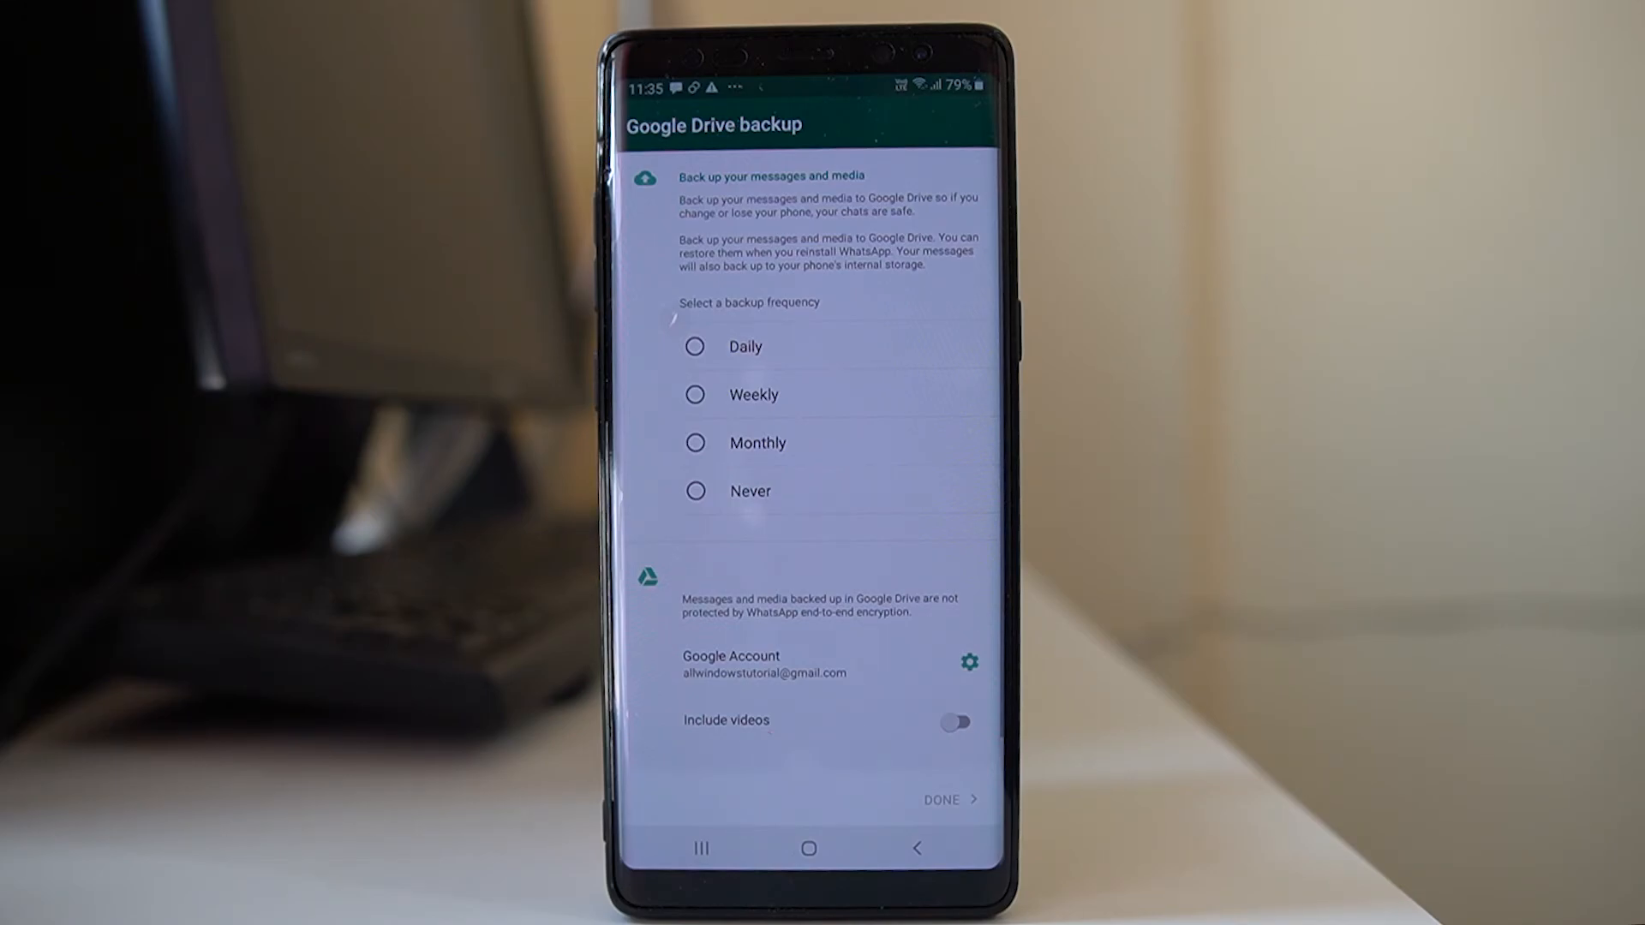
pyautogui.moveTo(955, 588)
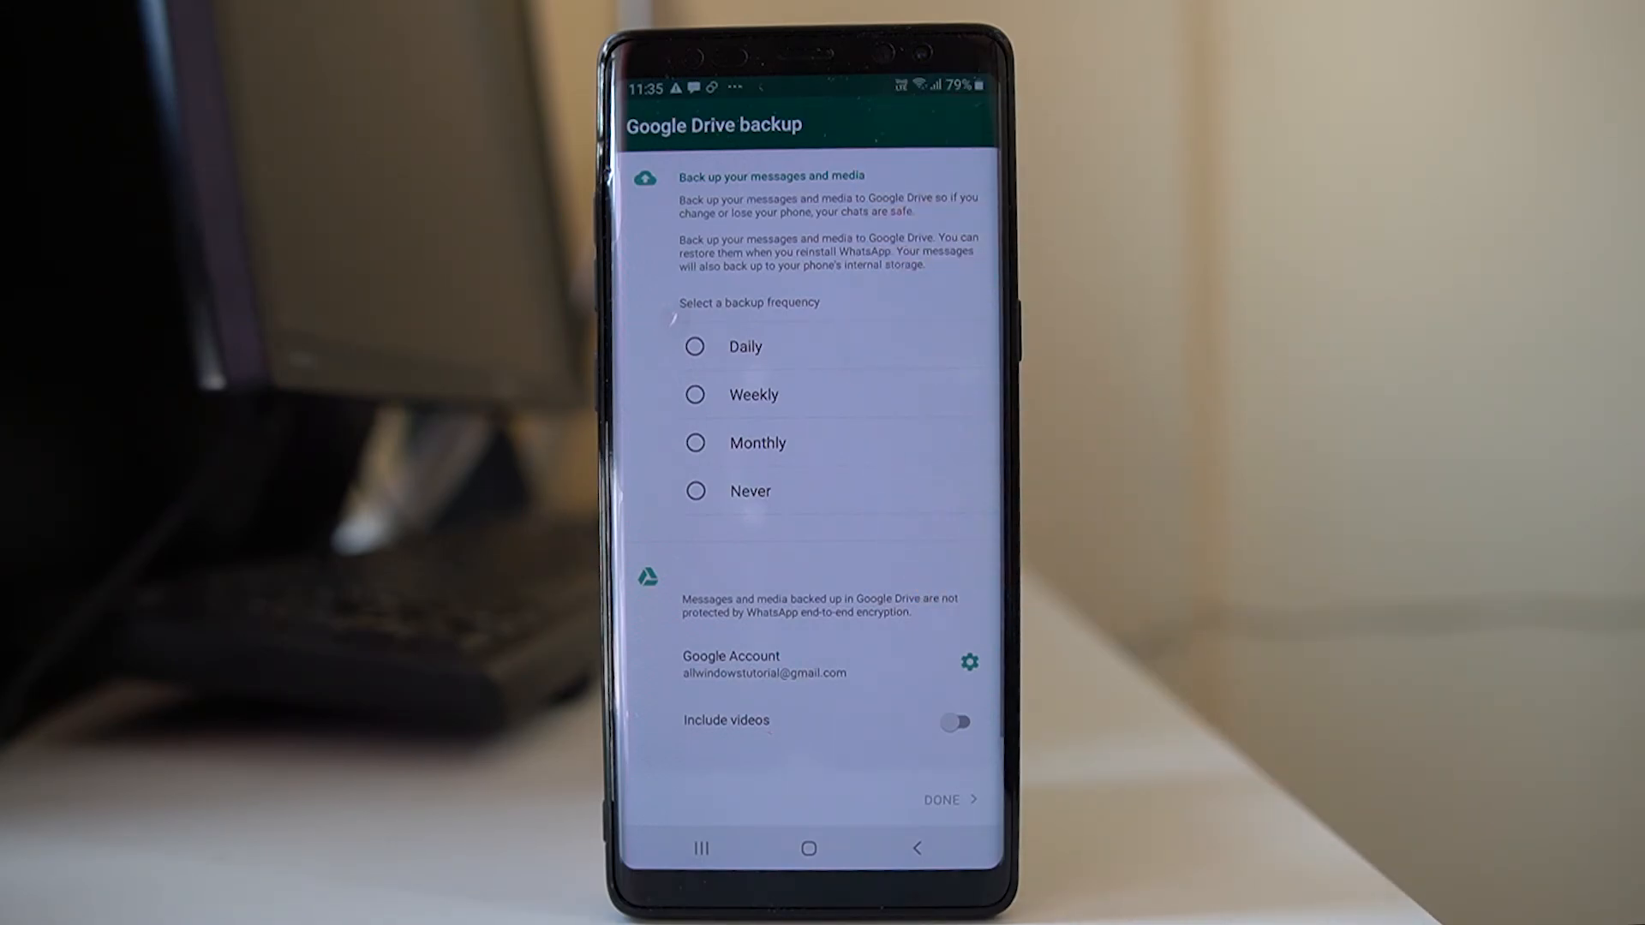
# Set Google Drive backups to Daily and finish setup so the restored chat list shows.
pyautogui.click(693, 346)
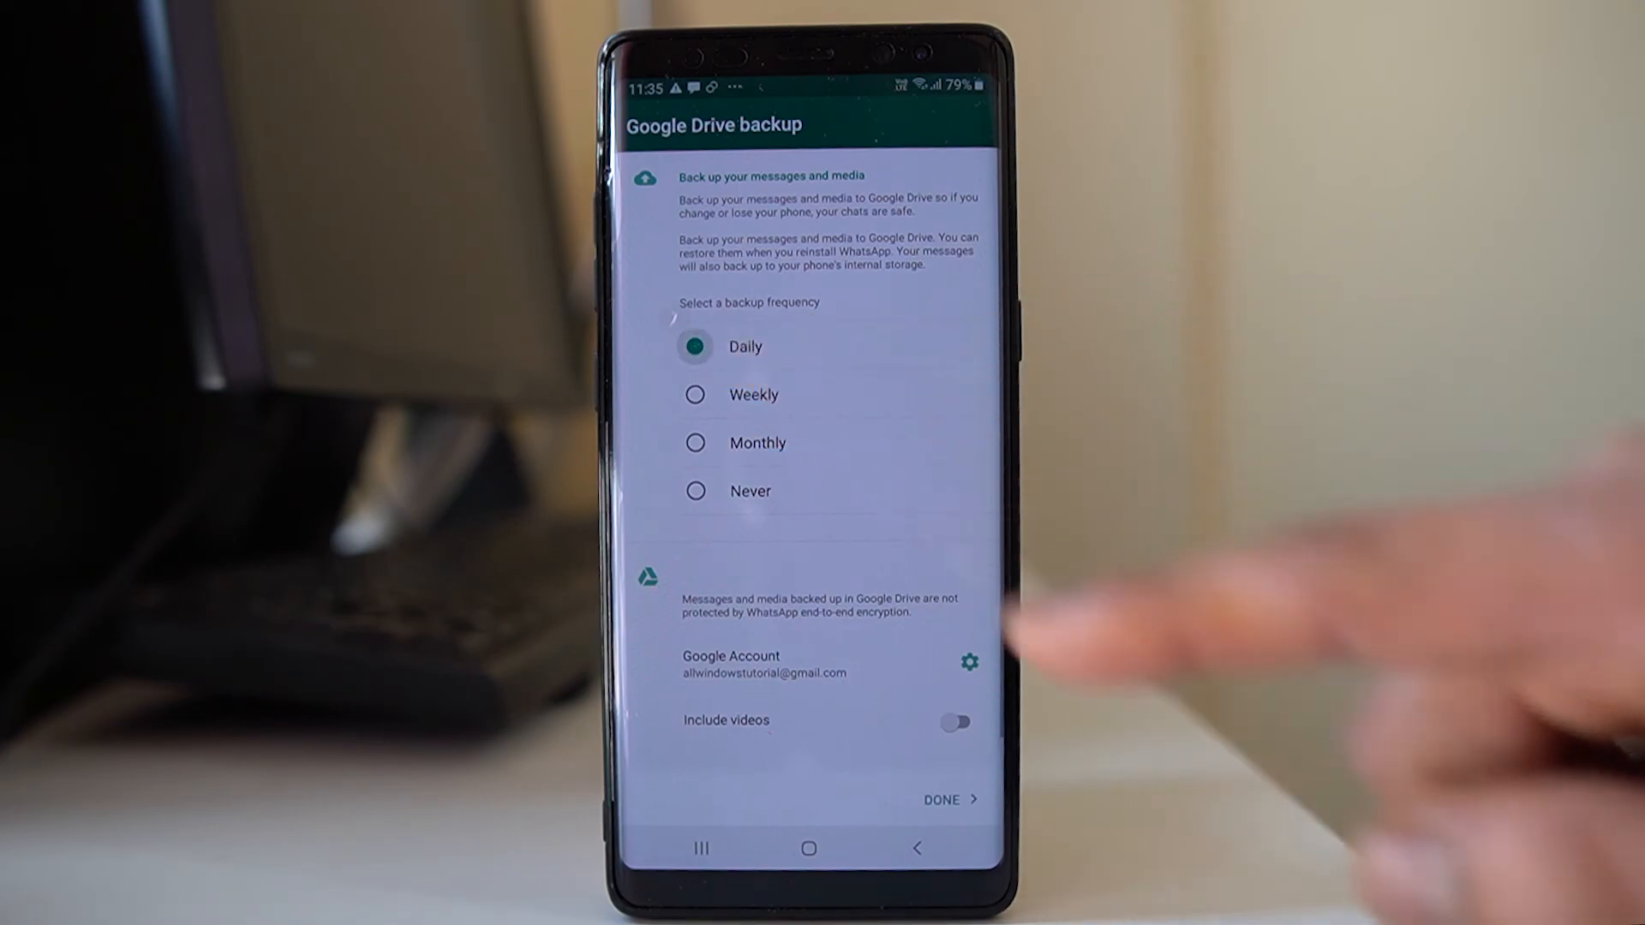
pyautogui.click(966, 661)
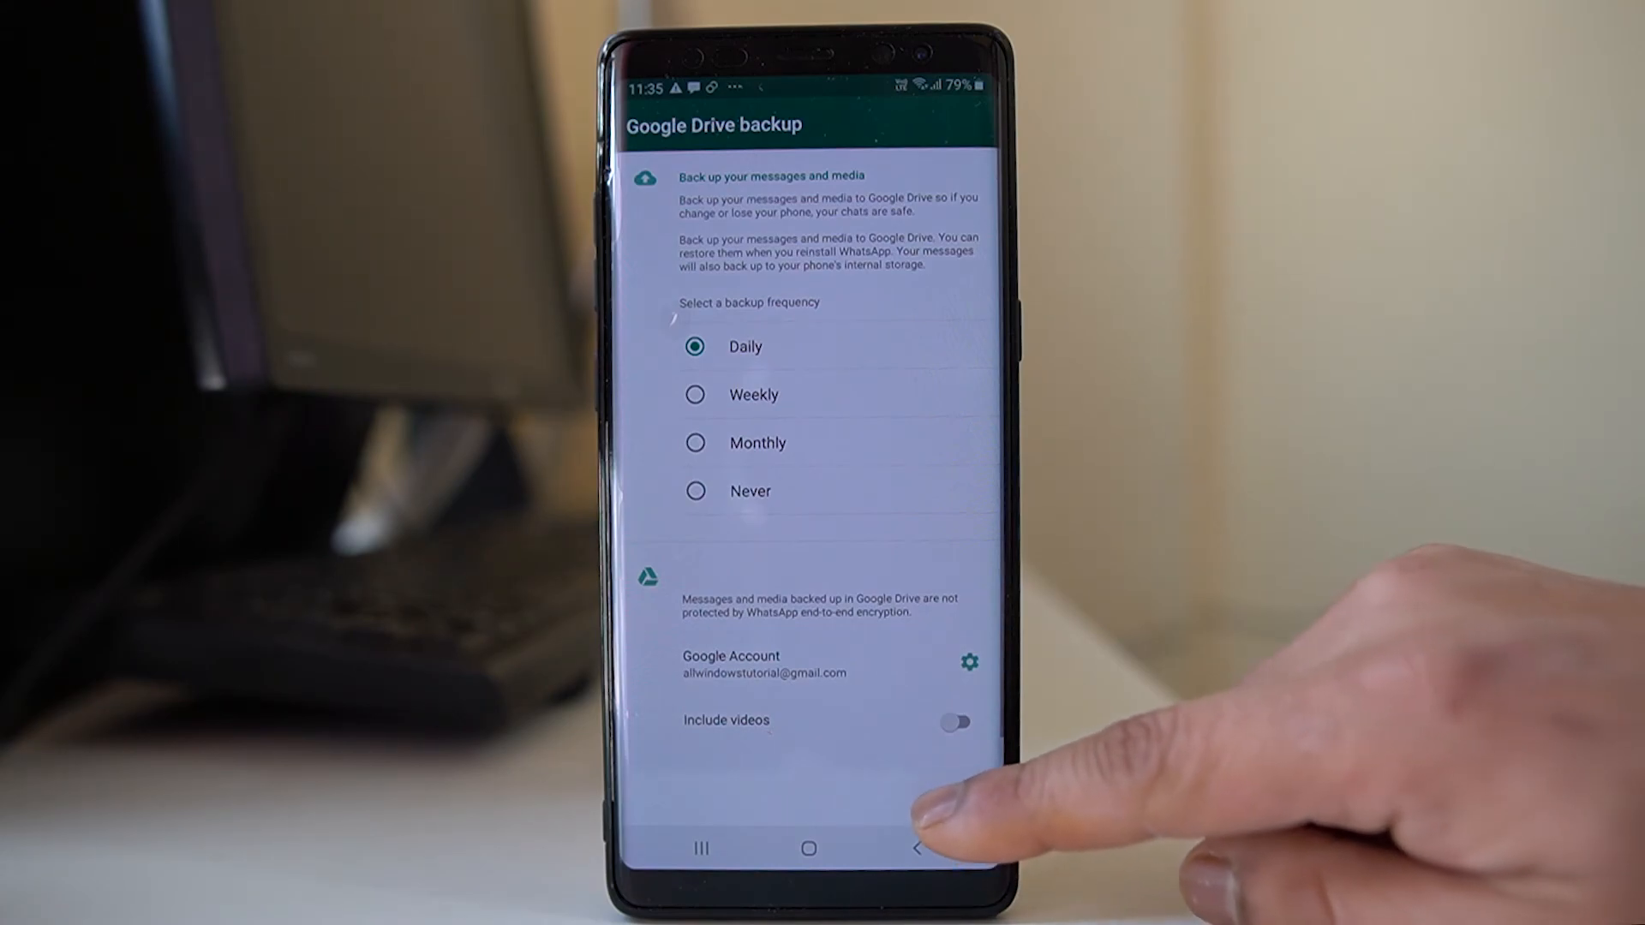
pyautogui.click(915, 848)
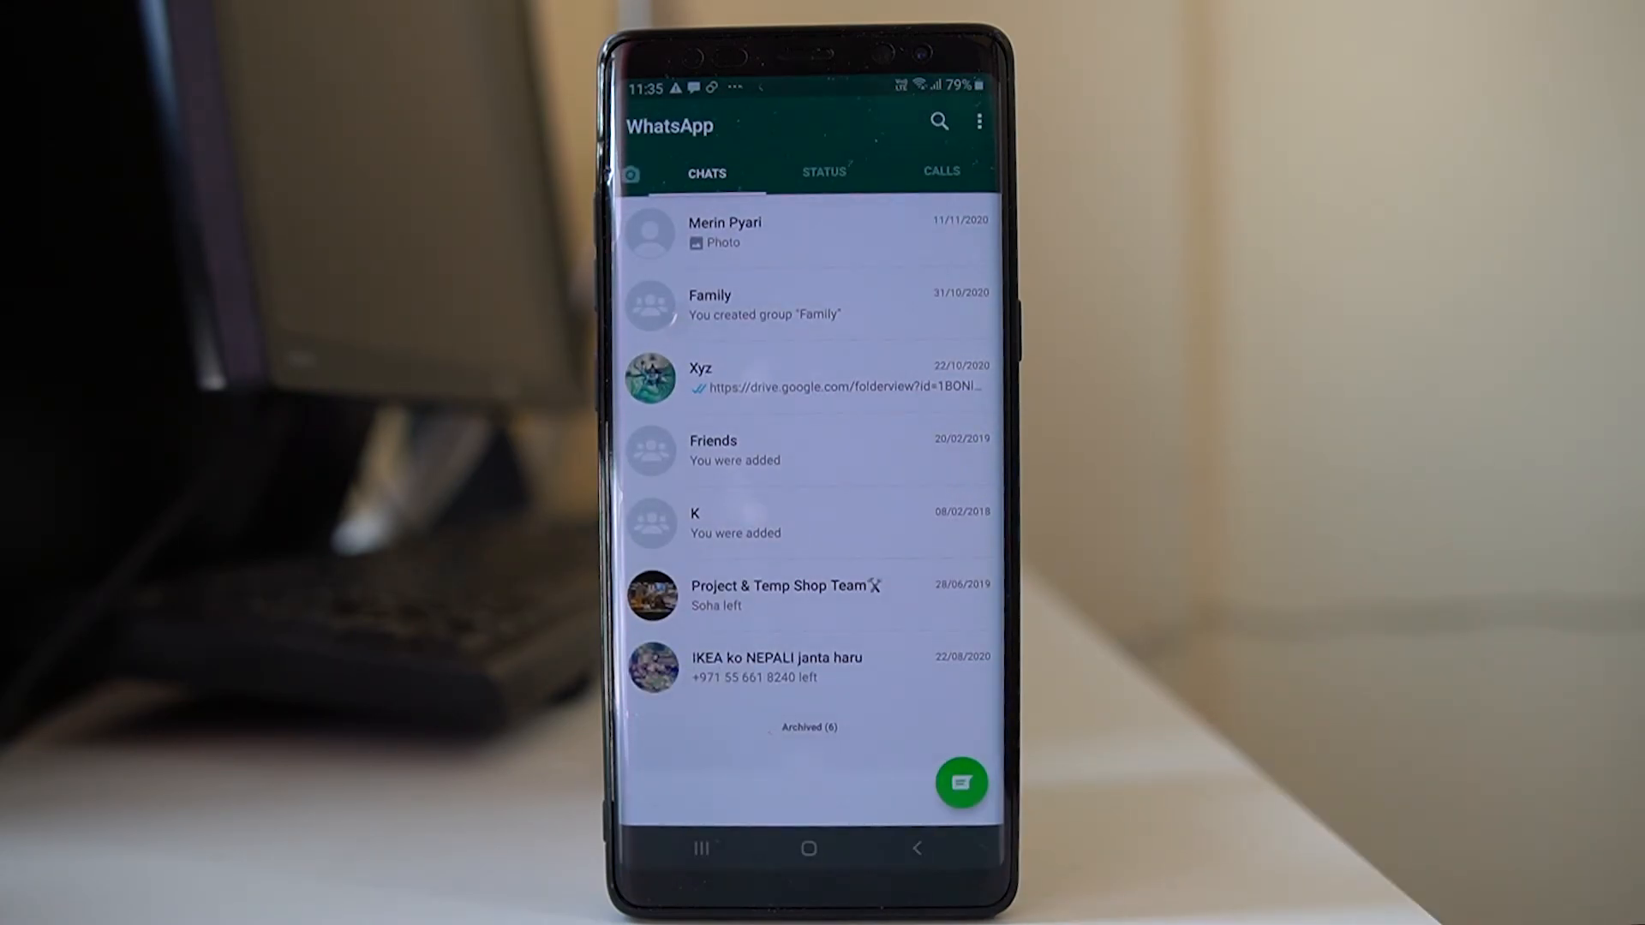